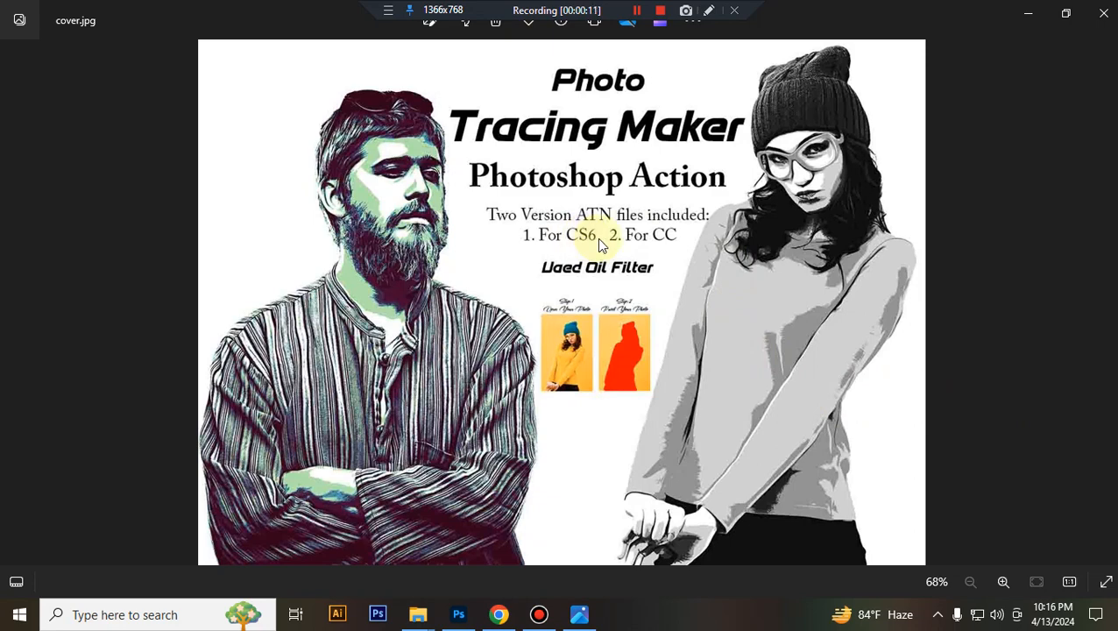
mouse_move(675, 249)
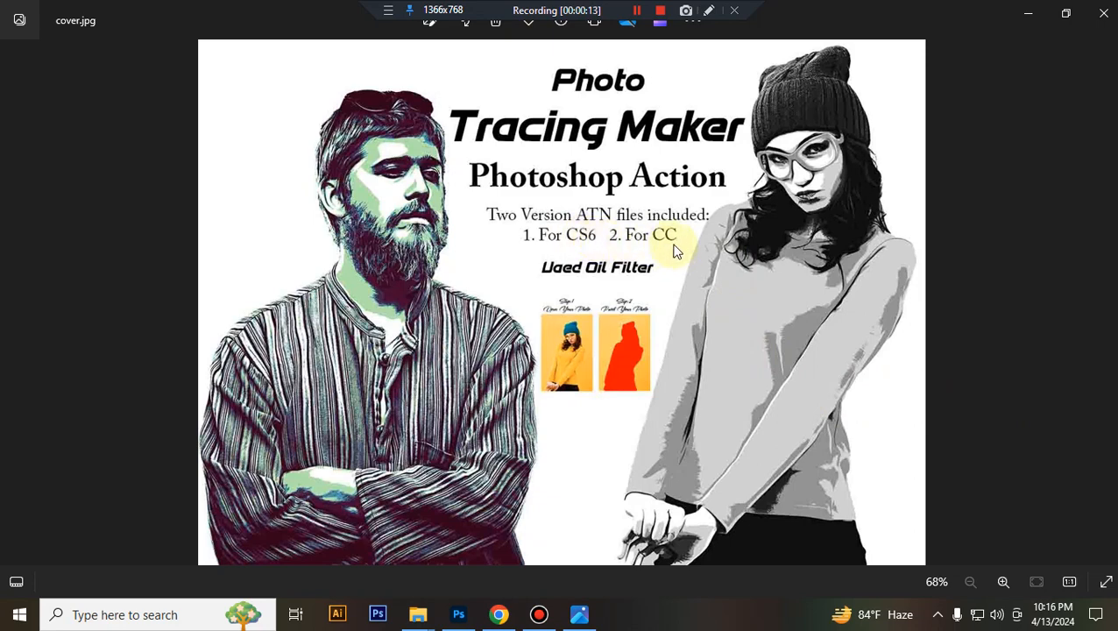
mouse_move(662, 280)
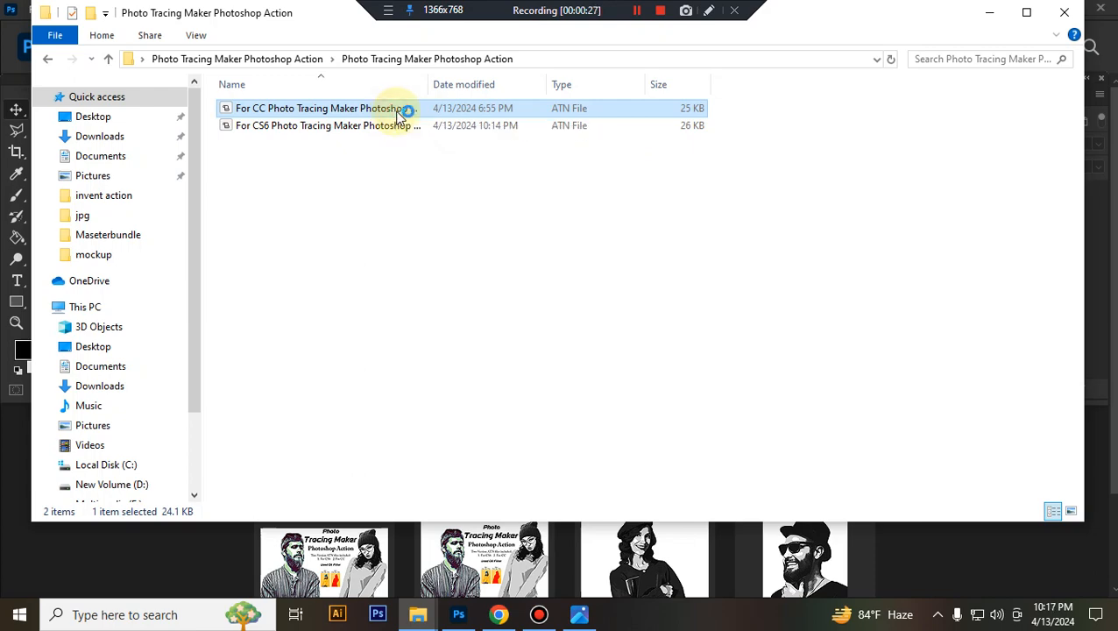
Load the Photo Tracing Maker CC action and send the yellow-glasses woman photo to Photoshop.
left_click(454, 613)
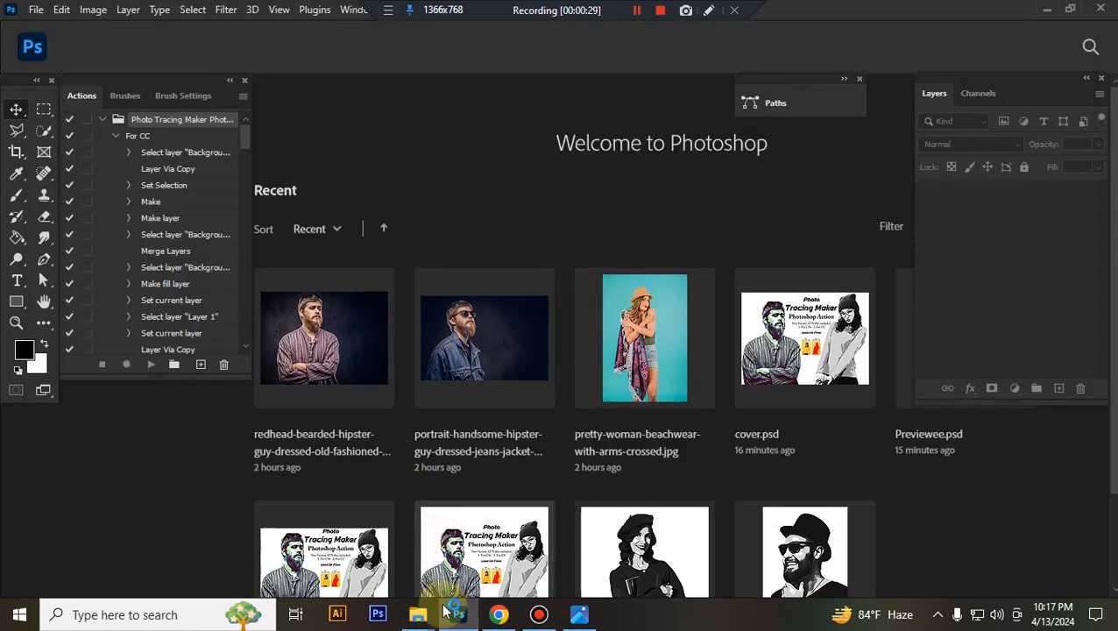
left_click(417, 614)
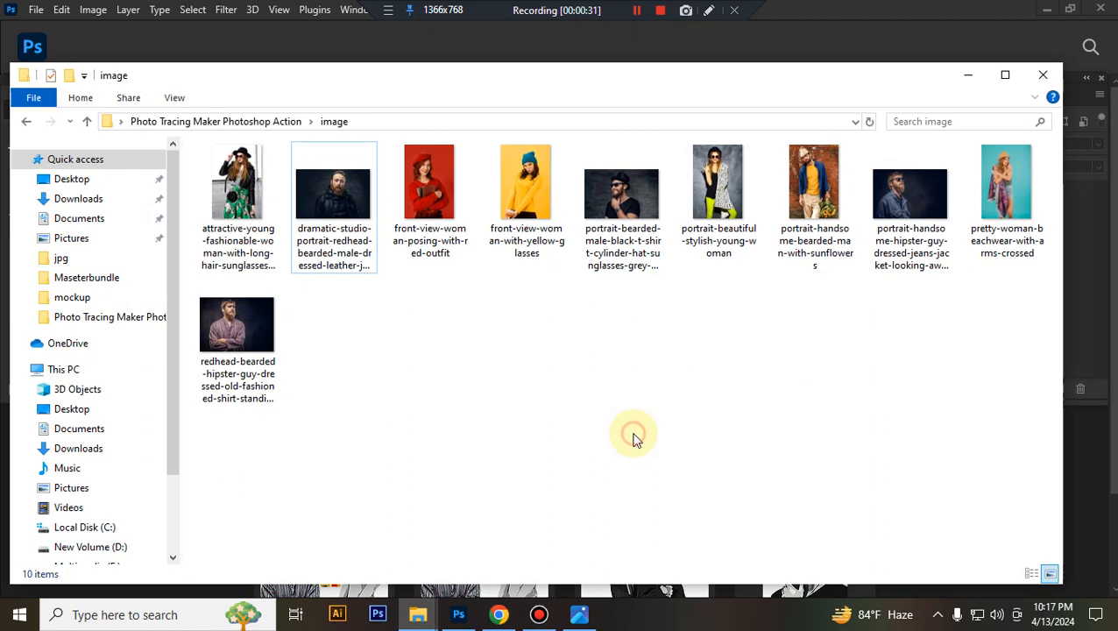
left_click(527, 182)
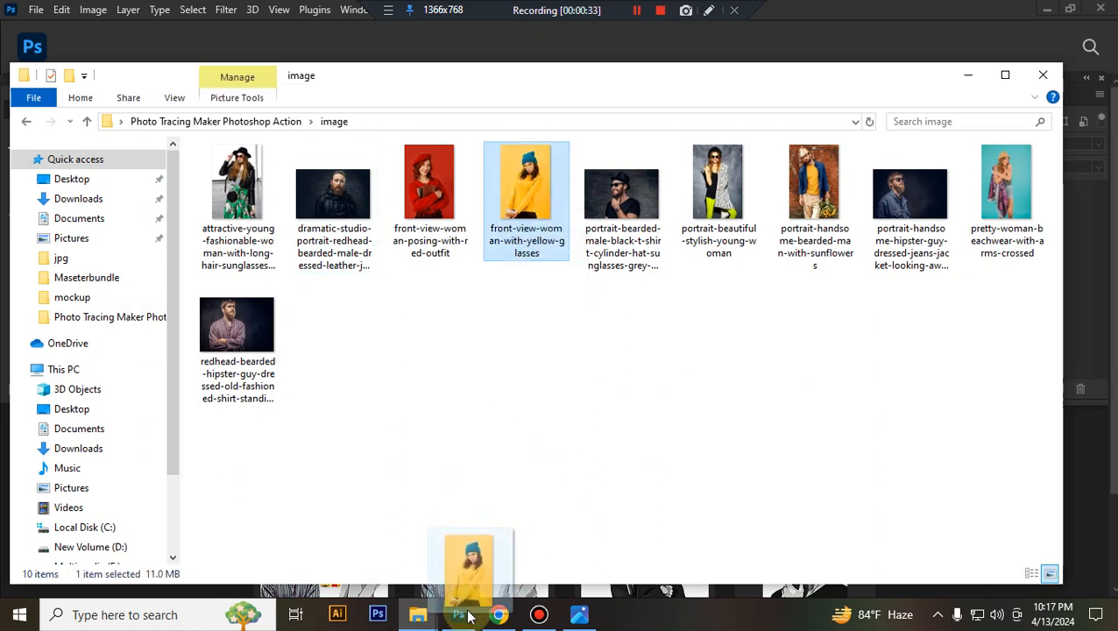
left_click(458, 613)
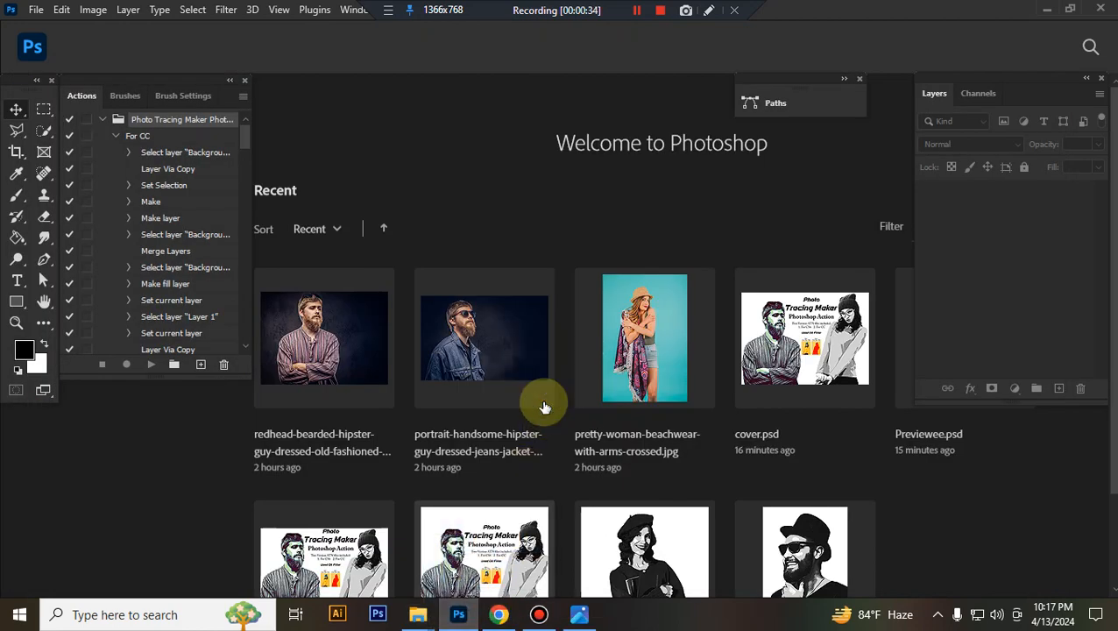
mouse_move(548, 284)
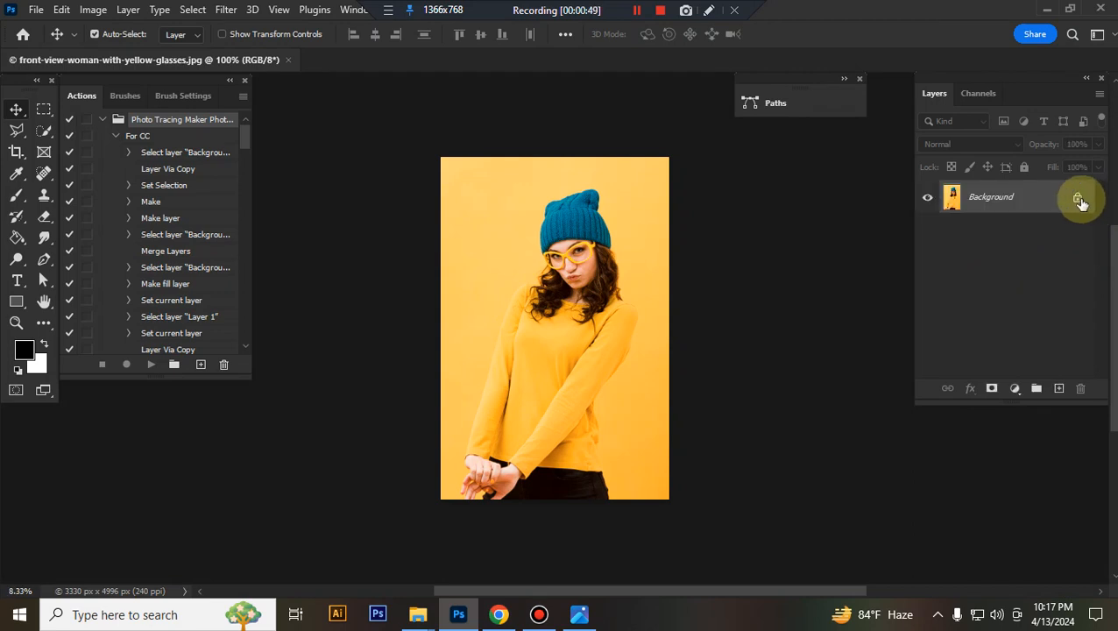
Check the photo's single Background layer and bring up the Image menu.
left_click(1078, 197)
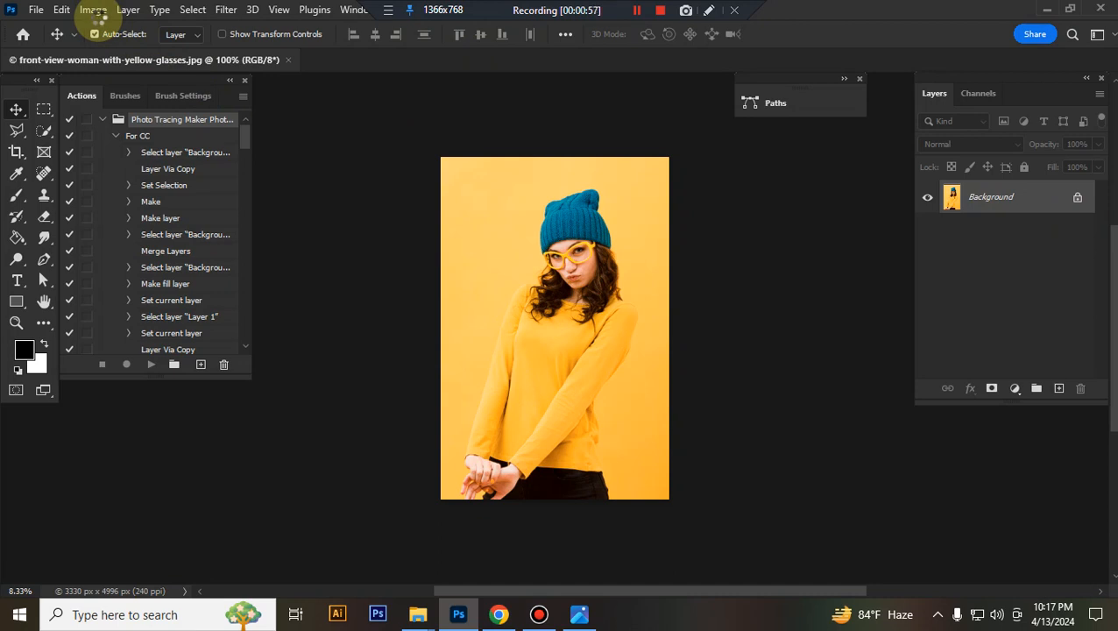
left_click(93, 10)
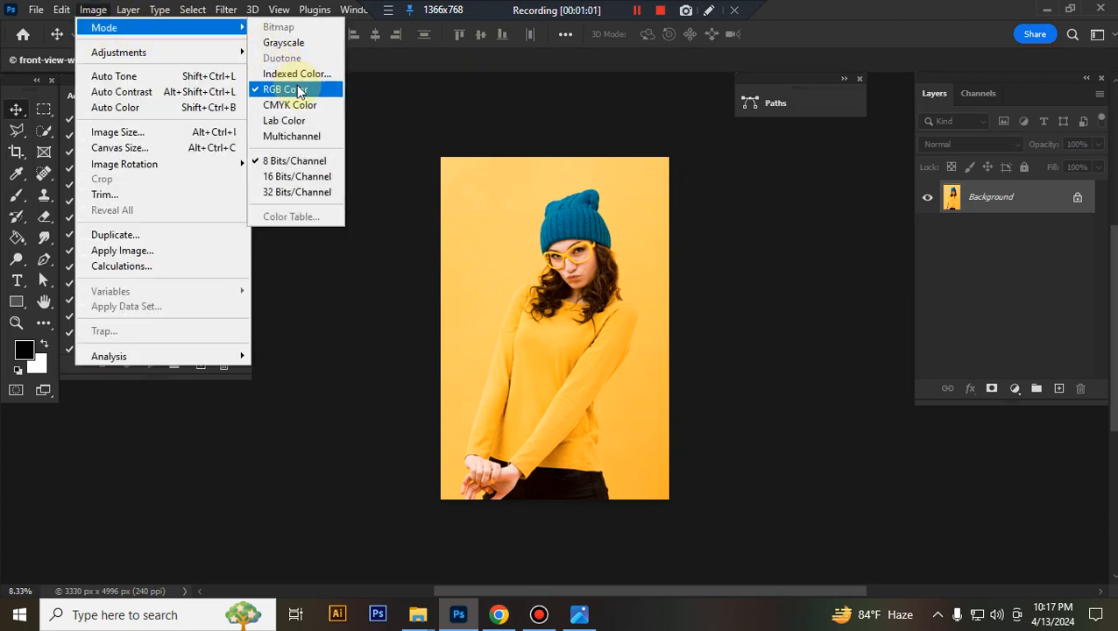
mouse_move(117, 132)
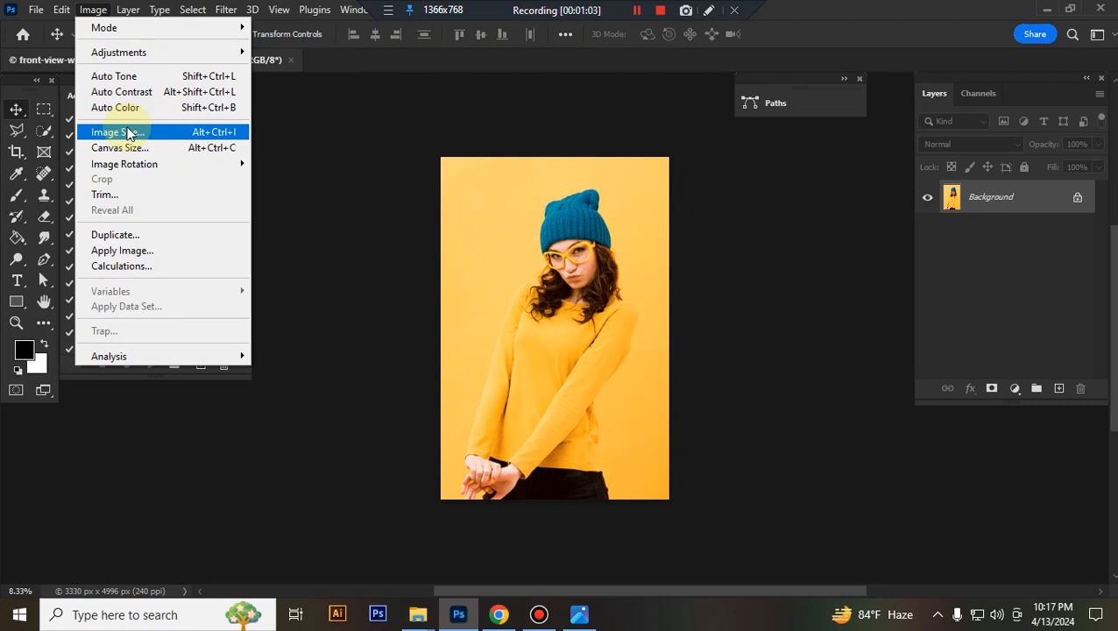
Resize the image to 2000 pixels high (1333 × 2000 at 72 ppi).
left_click(115, 131)
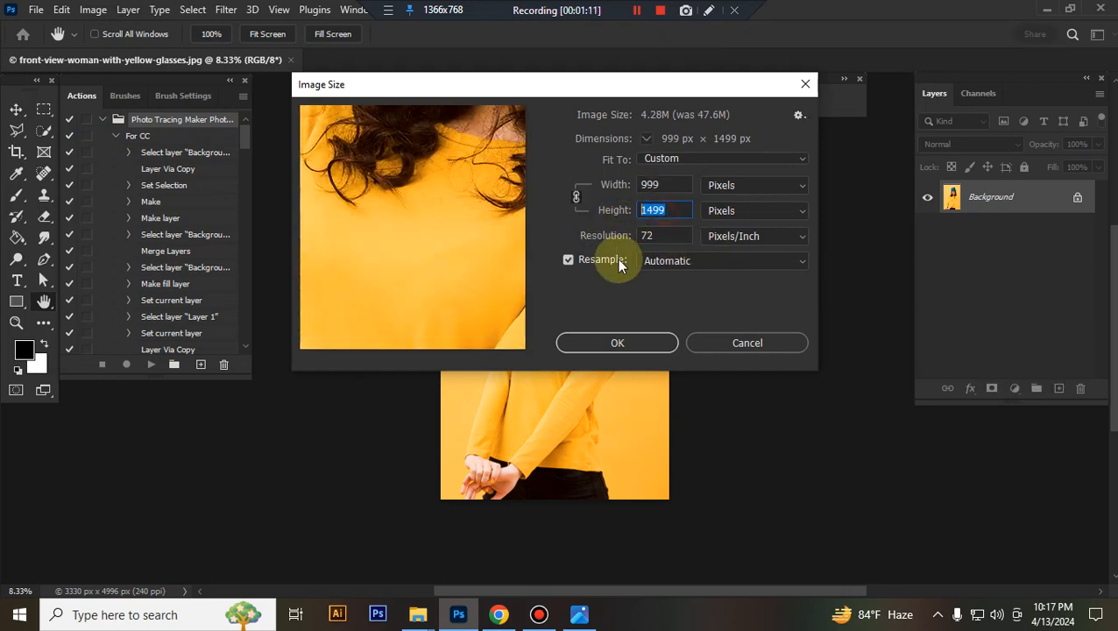
type("2000")
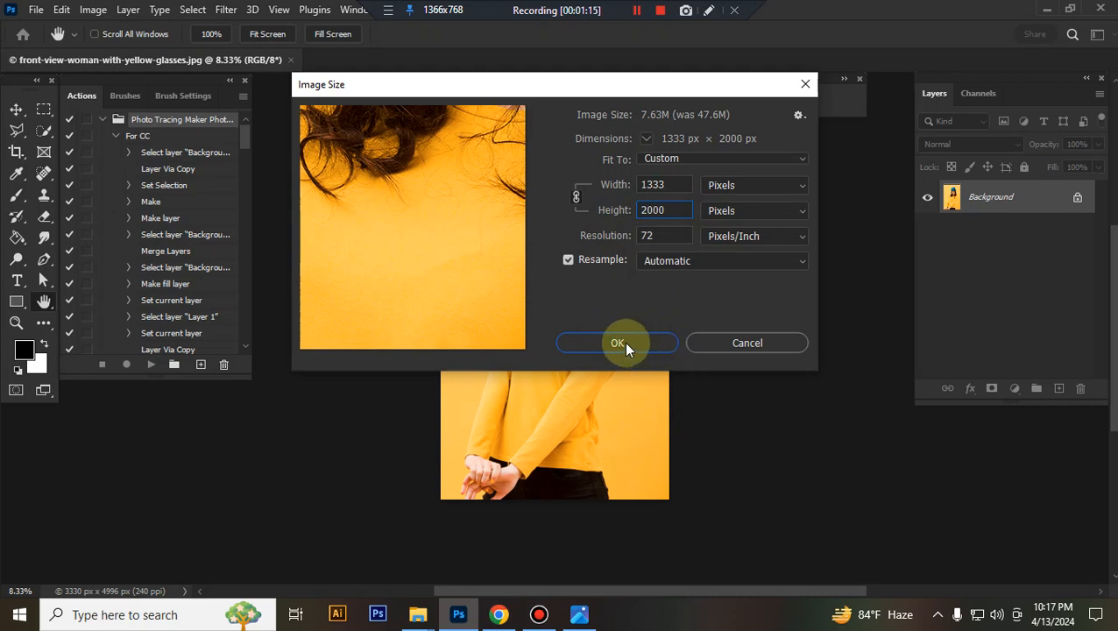
left_click(617, 343)
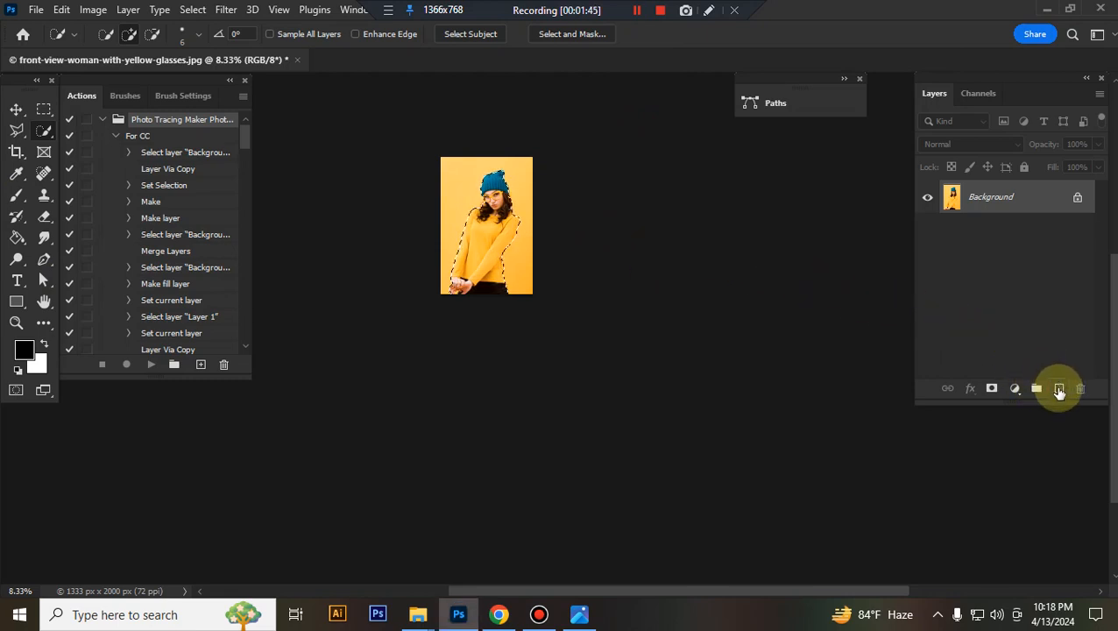
Add a layer named paint and fill the woman's selected figure with red.
left_click(1058, 388)
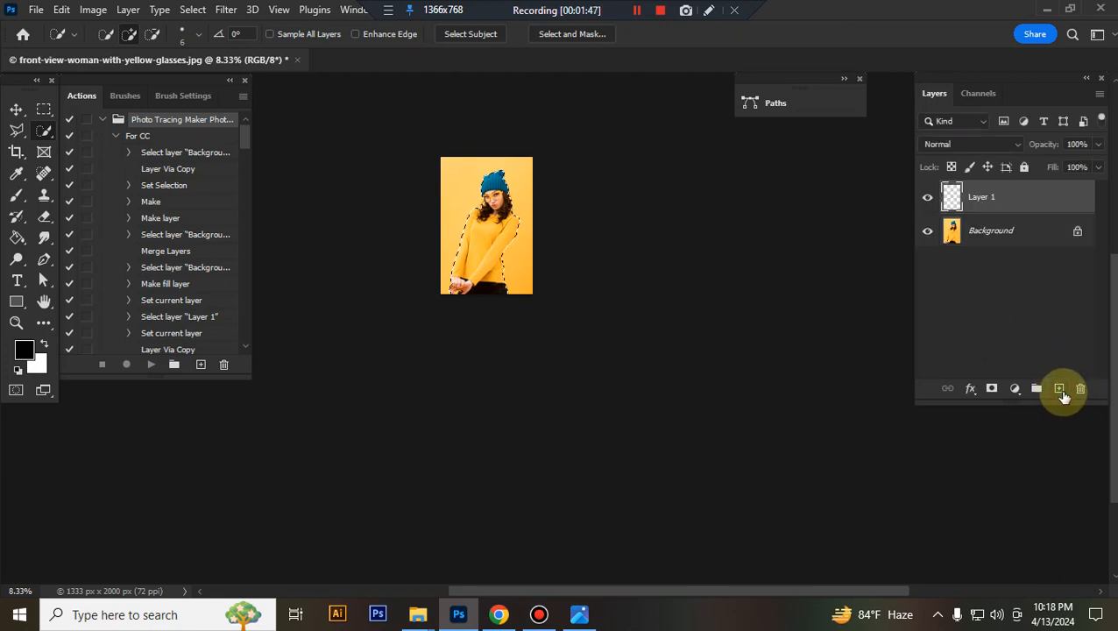
double_click(981, 196)
type("paint")
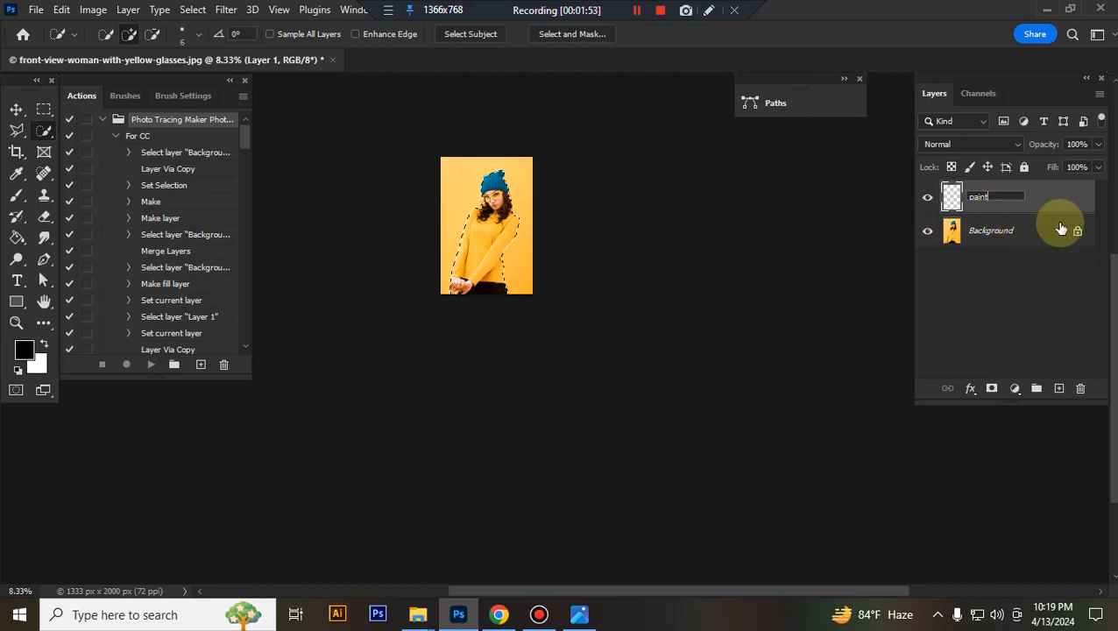
left_click(24, 349)
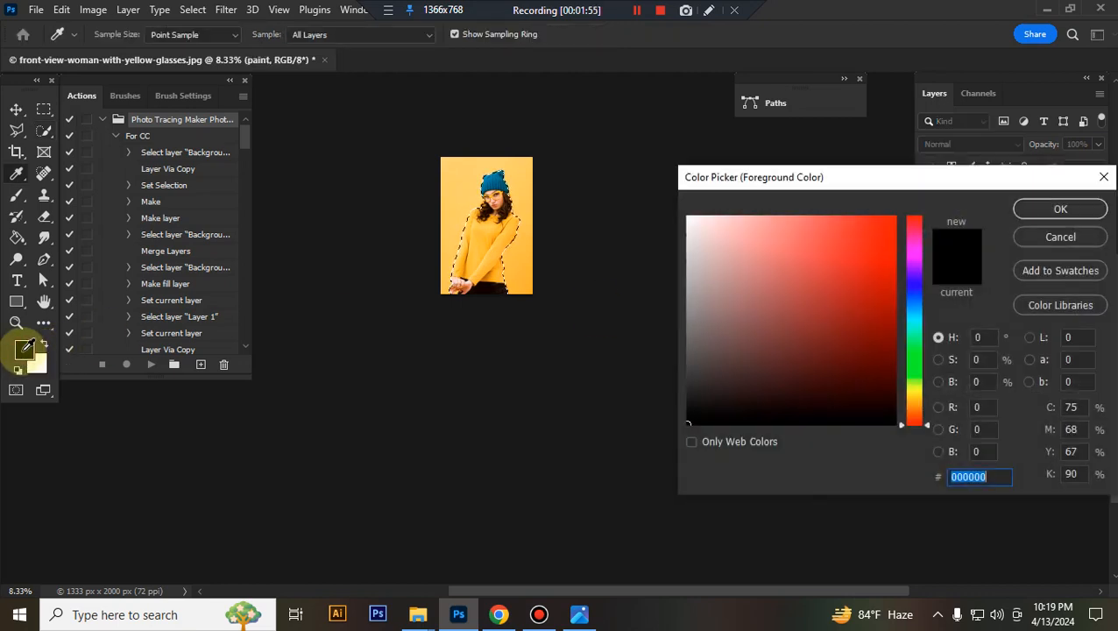
left_click(1060, 208)
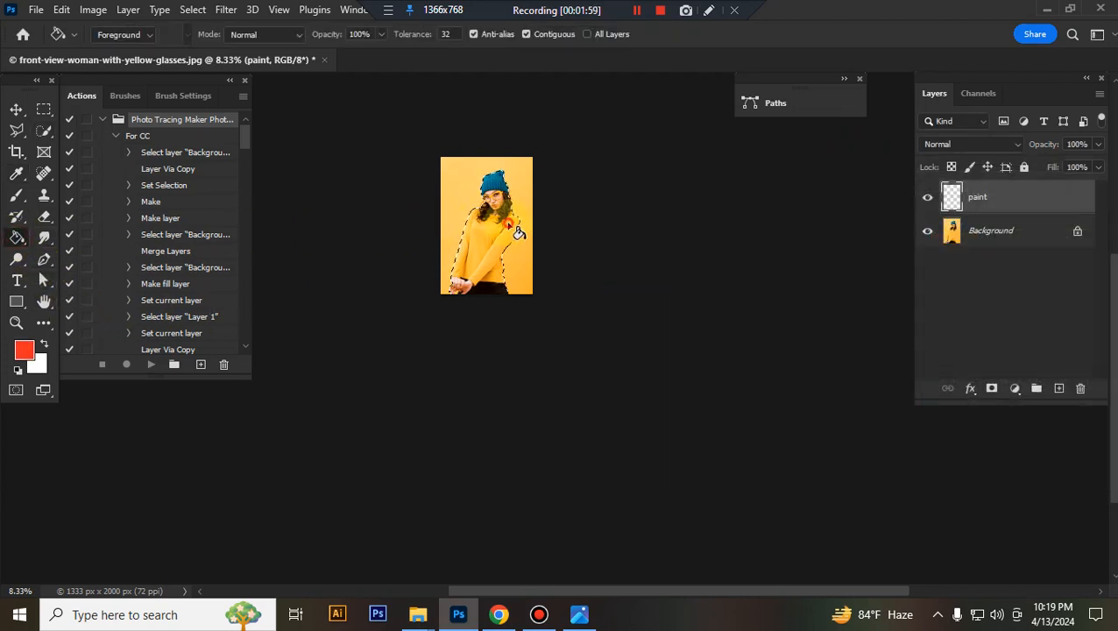
left_click(486, 223)
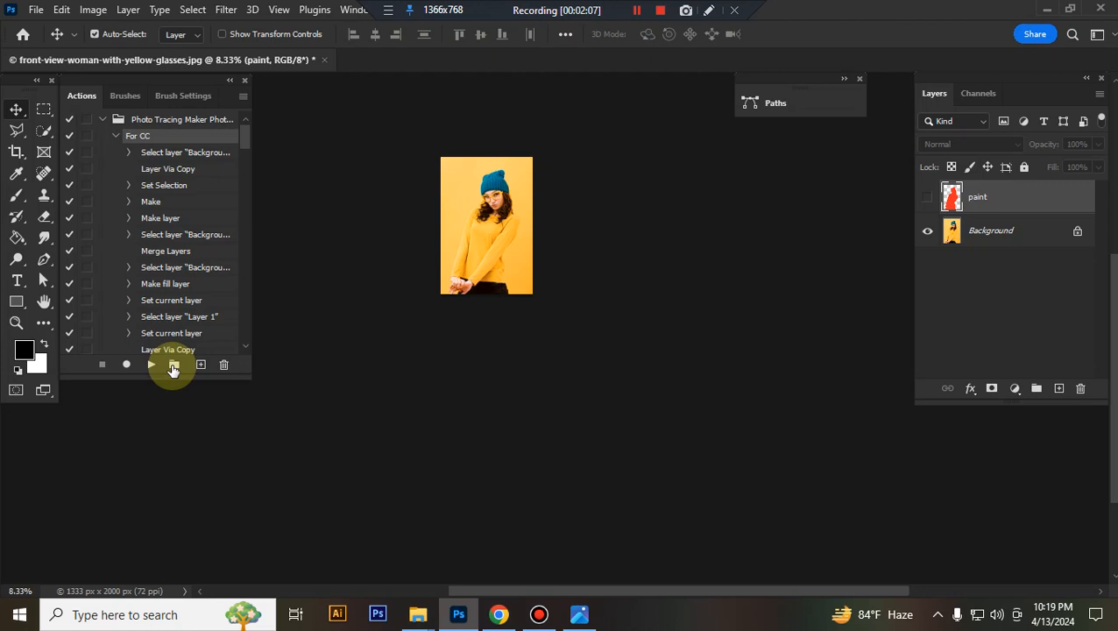
Play the For CC tracing action to build the traced oil-paint portrait.
left_click(150, 364)
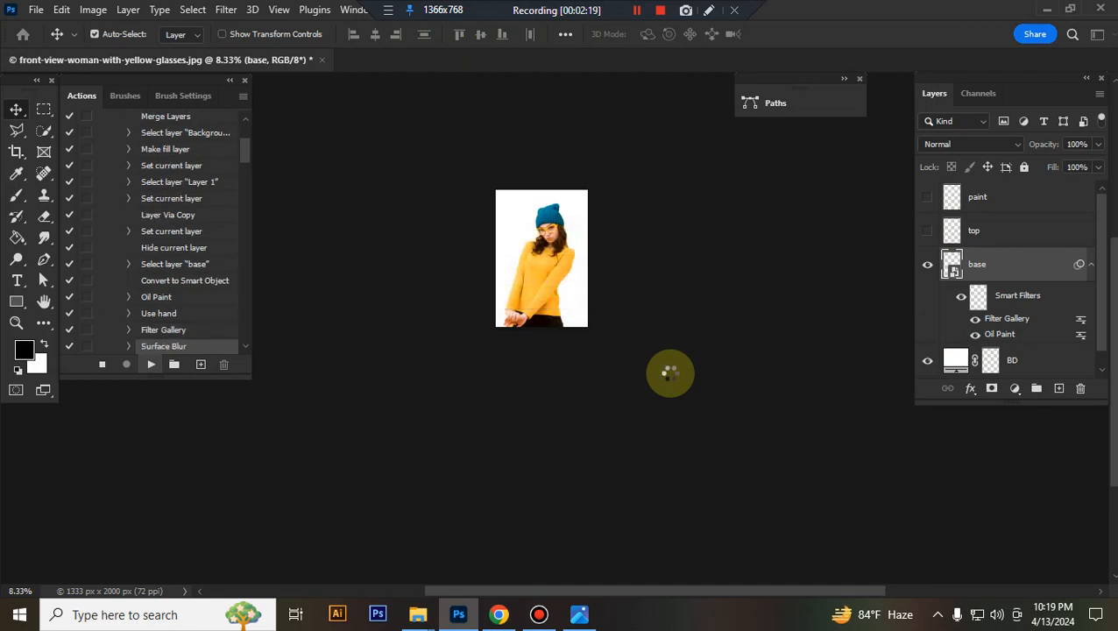
scroll("down", 3)
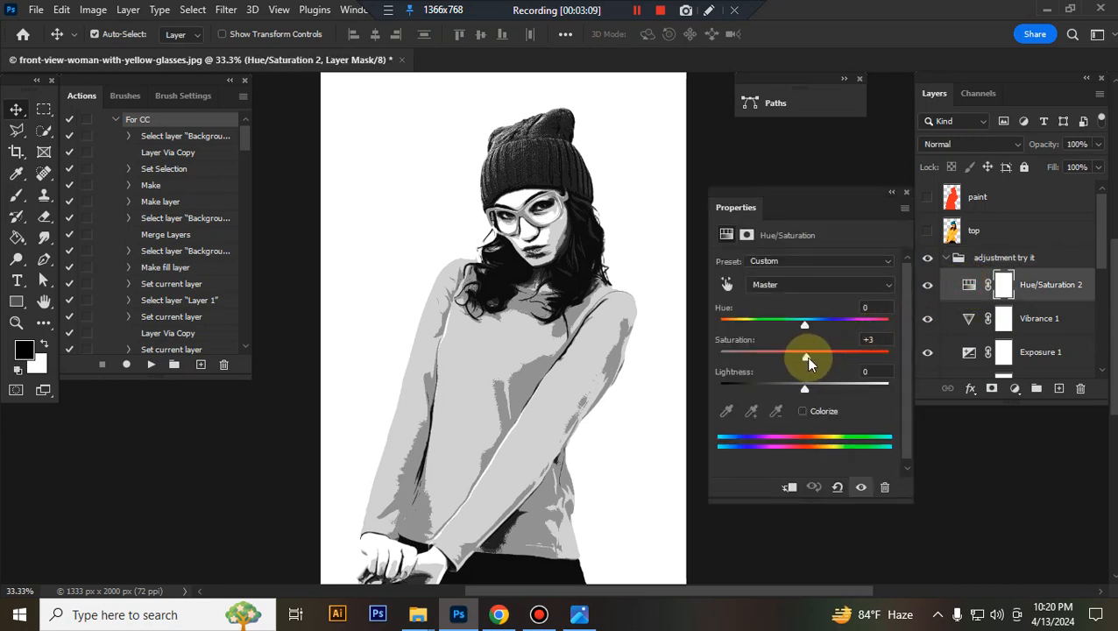
Tweak the Vibrance and Curves adjustment layers of the grayscale illustration.
left_click(969, 318)
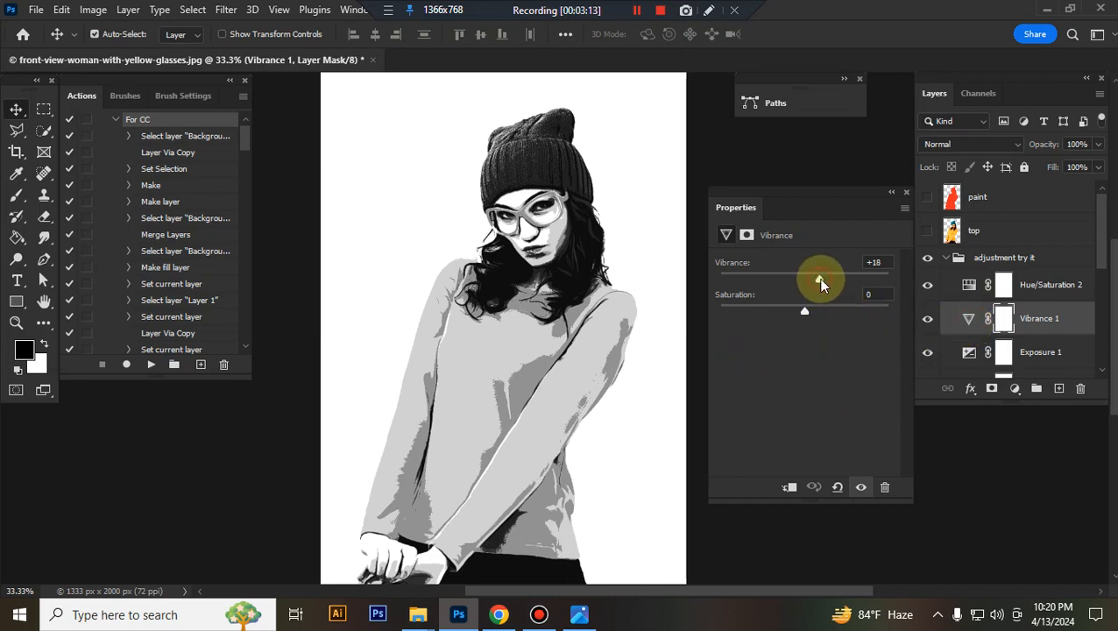
left_click_drag(821, 279, 822, 279)
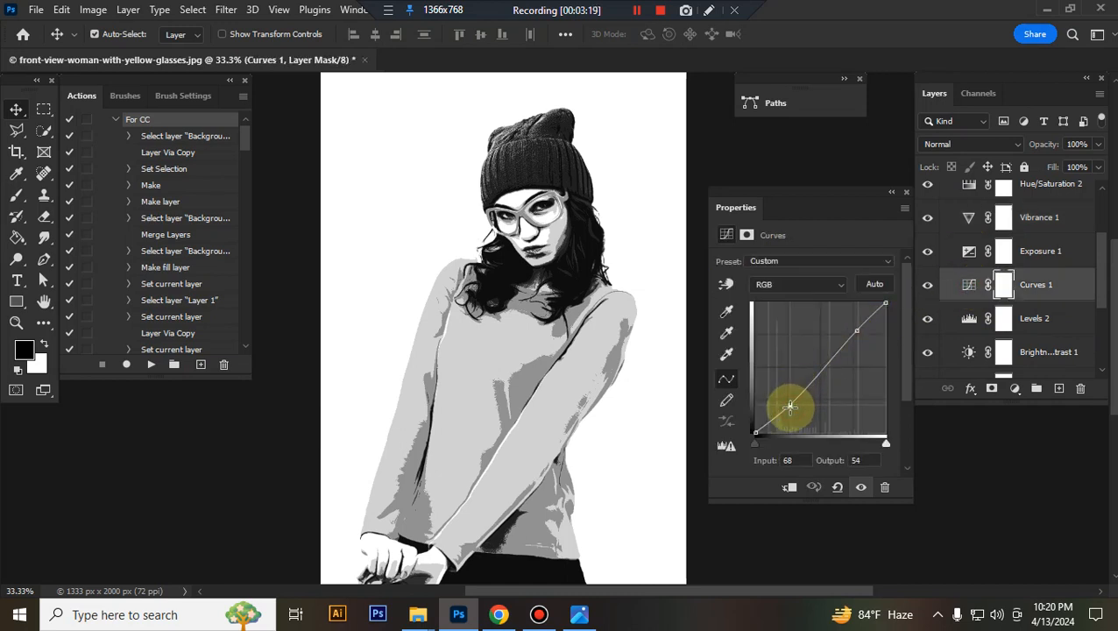
left_click_drag(792, 406, 793, 406)
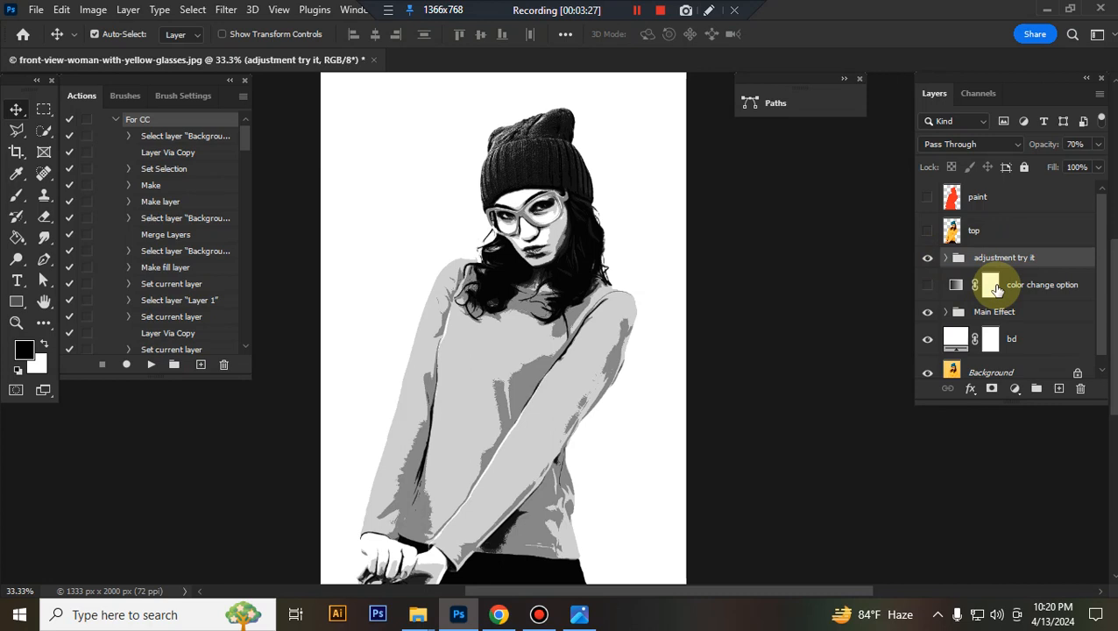
Enable the Gradient Map color change layer and try several gradient color presets.
left_click(928, 284)
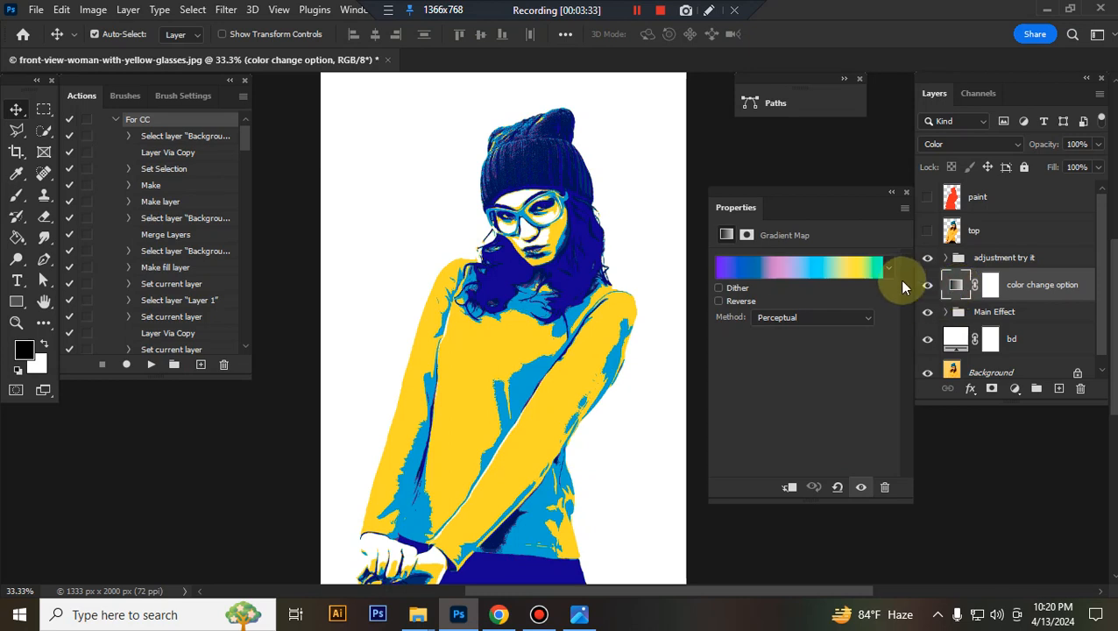
left_click(889, 267)
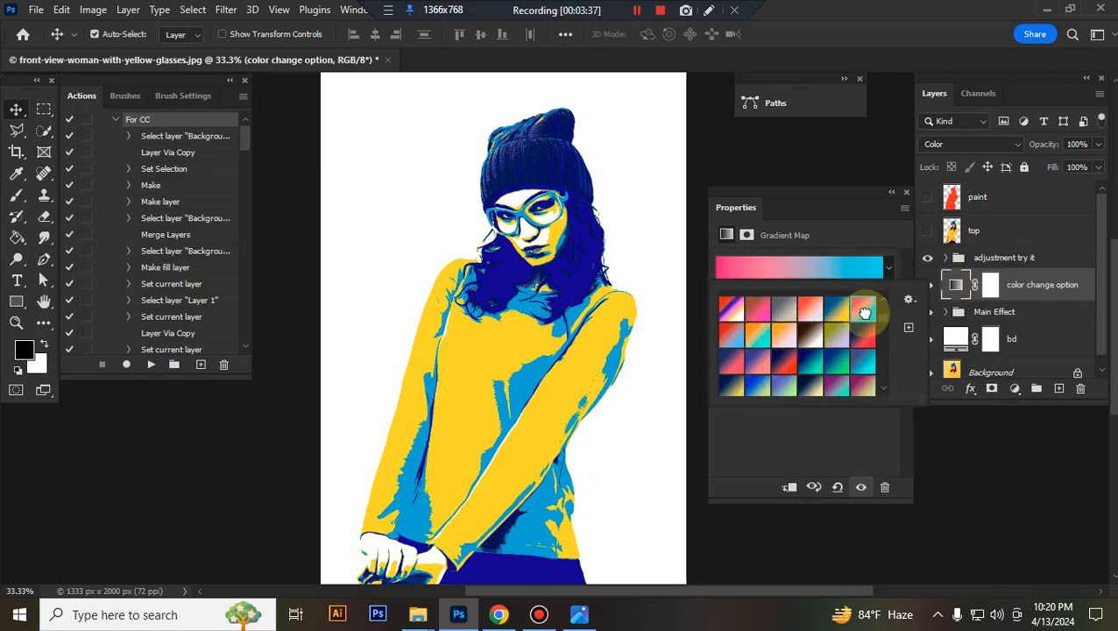
left_click(838, 309)
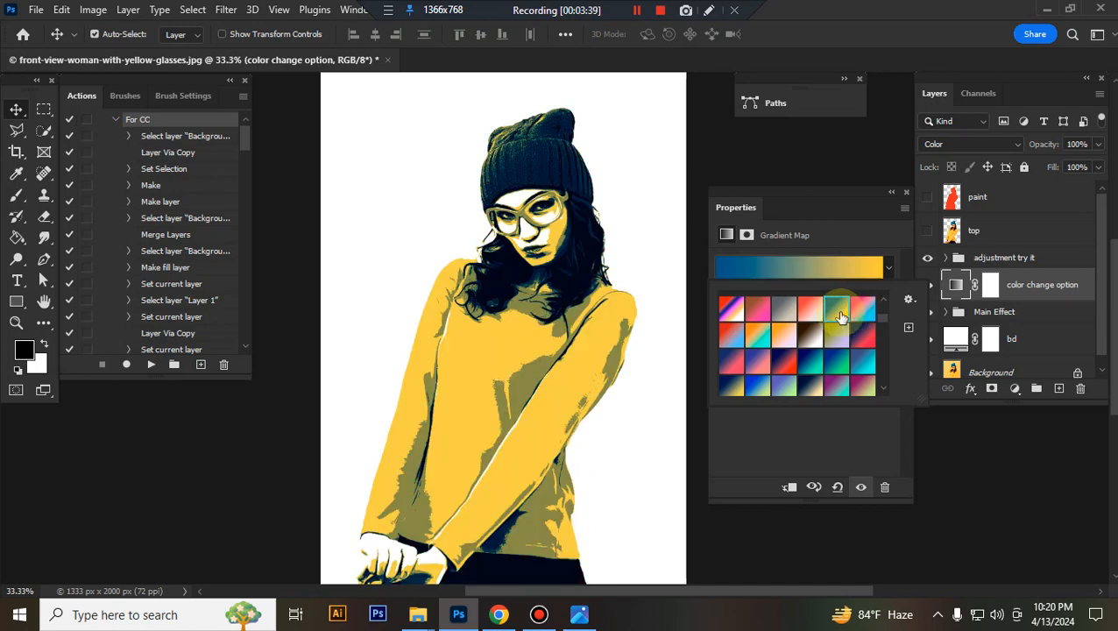
left_click(785, 313)
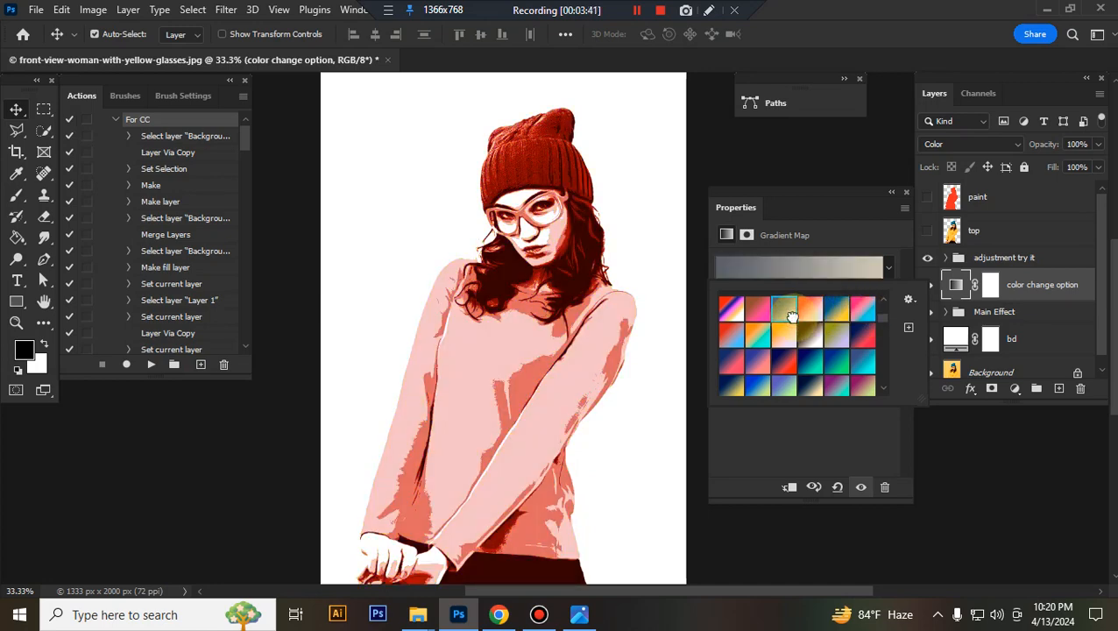
left_click(731, 307)
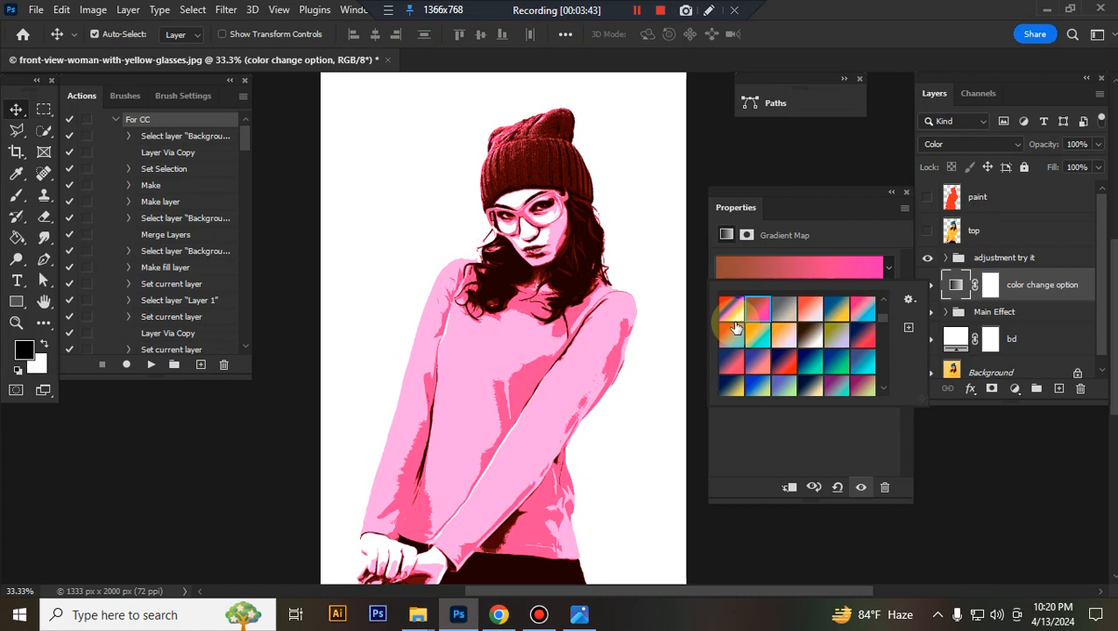
left_click(862, 333)
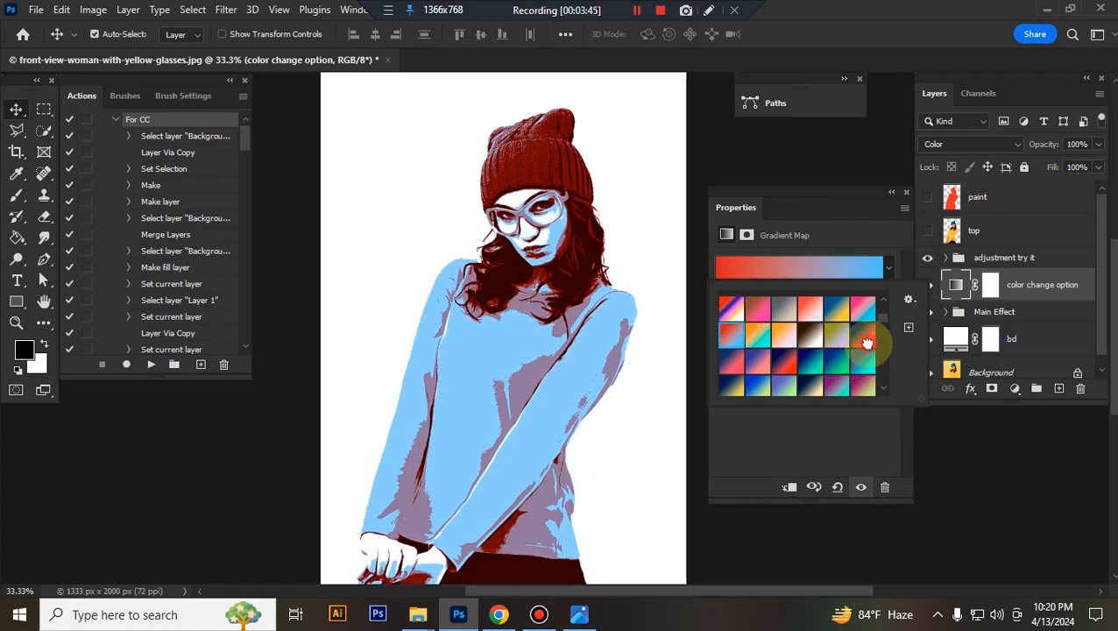
left_click(861, 366)
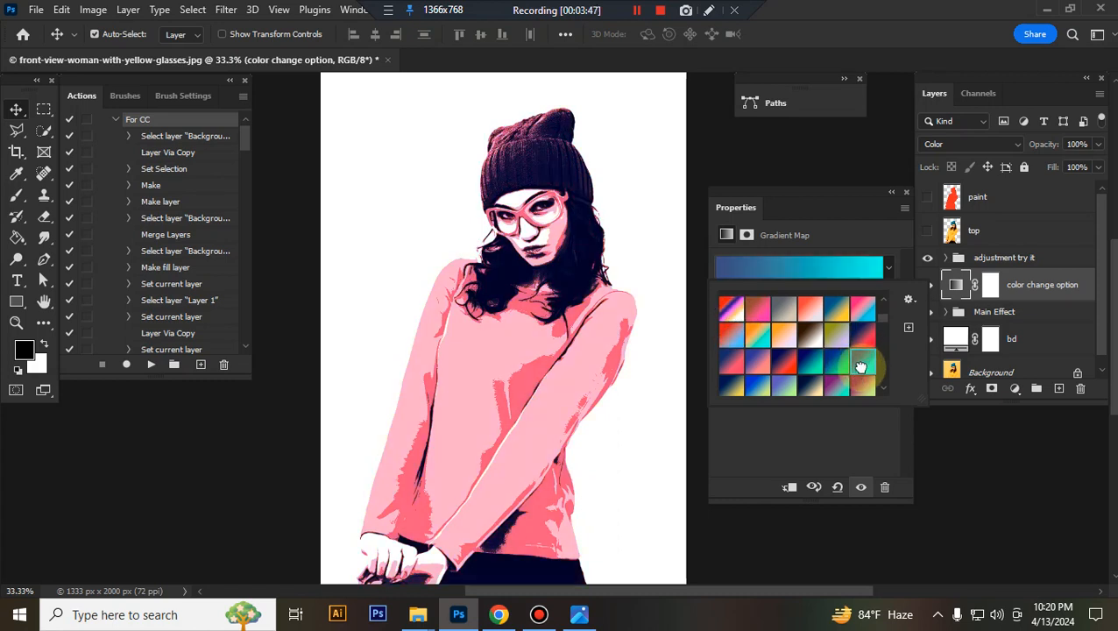
left_click(861, 368)
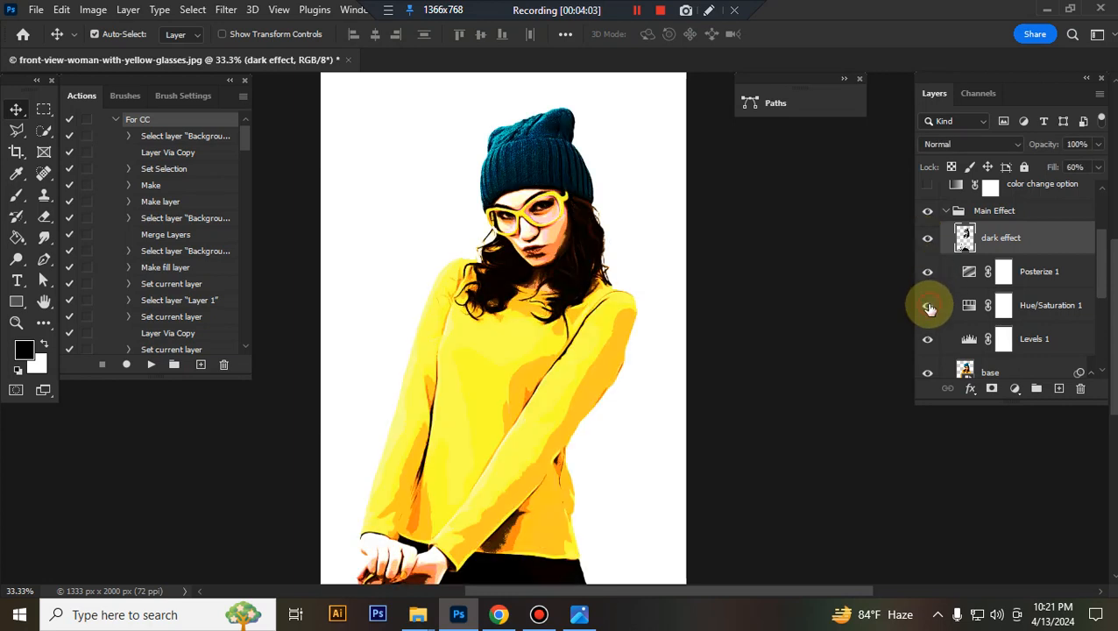
Turn Hue/Saturation 1 back on for grayscale and raise its Lightness slider.
left_click(927, 305)
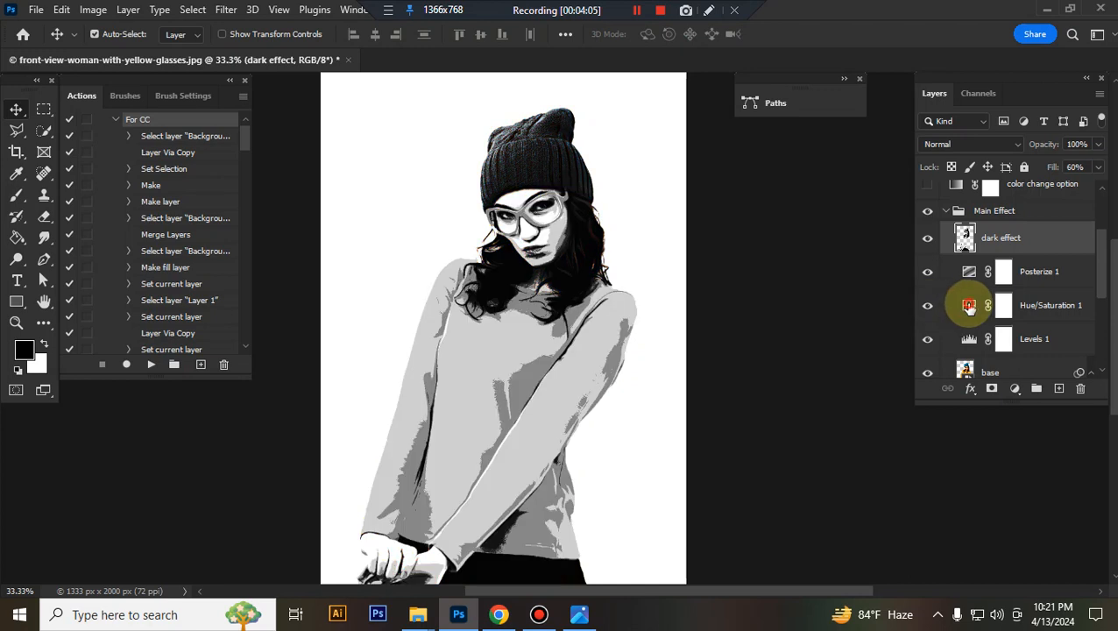
left_click(968, 304)
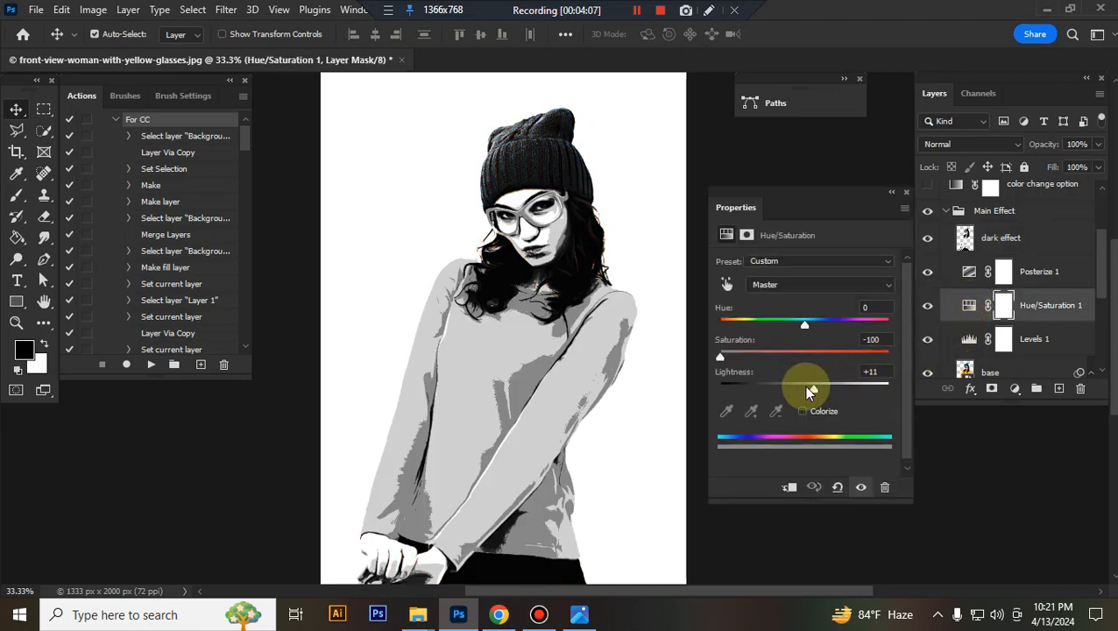
left_click_drag(805, 382, 820, 382)
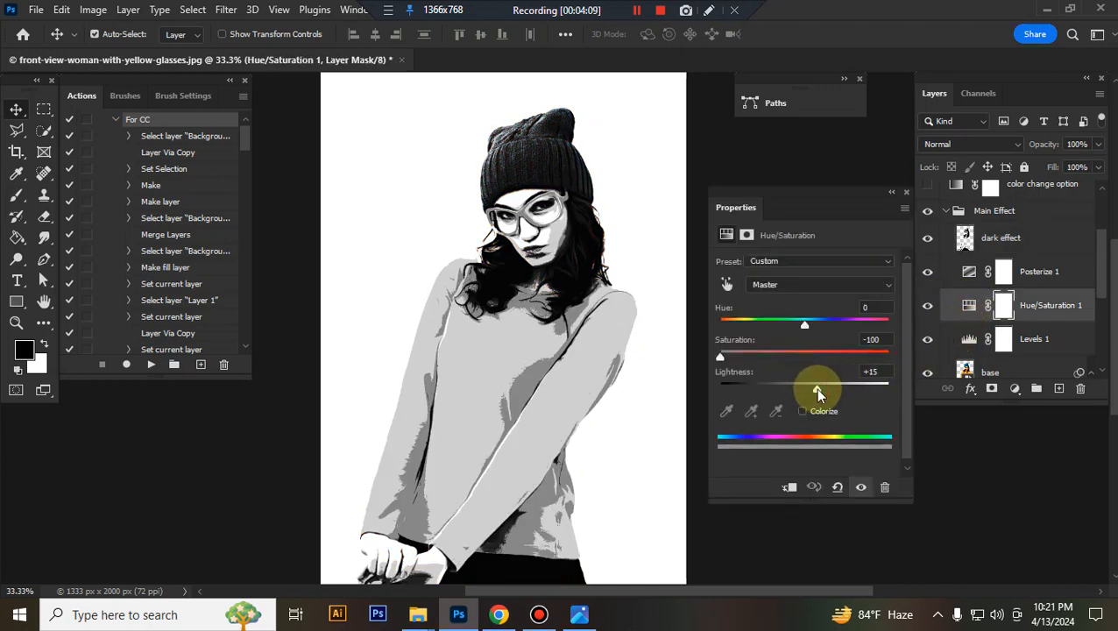
left_click_drag(817, 387, 793, 388)
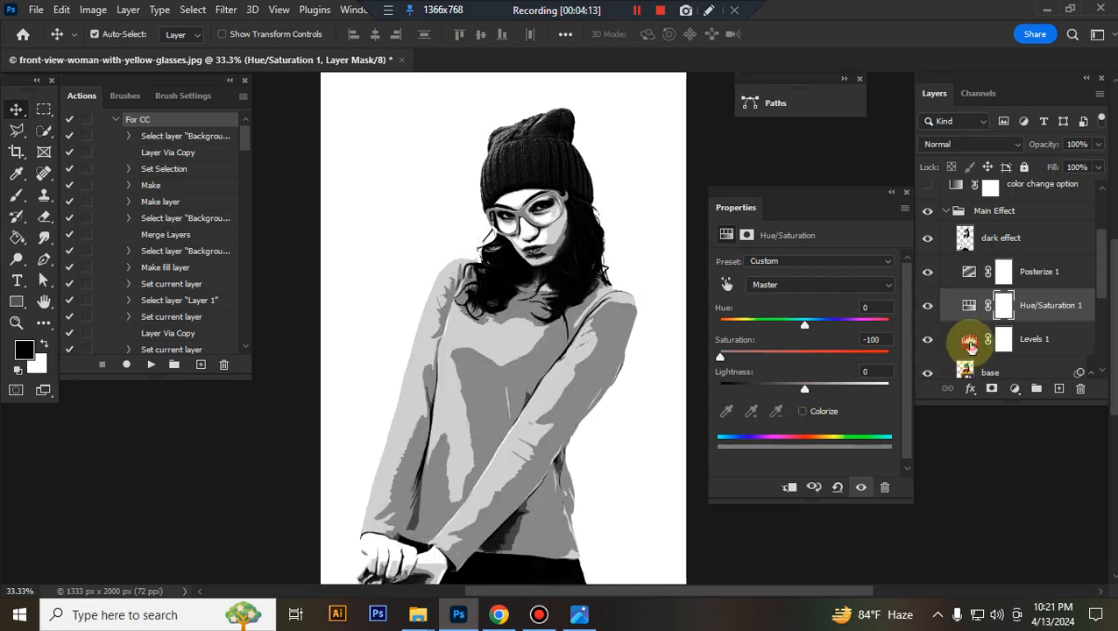
Adjust the midtone and highlight sliders in Levels 1.
left_click(1034, 339)
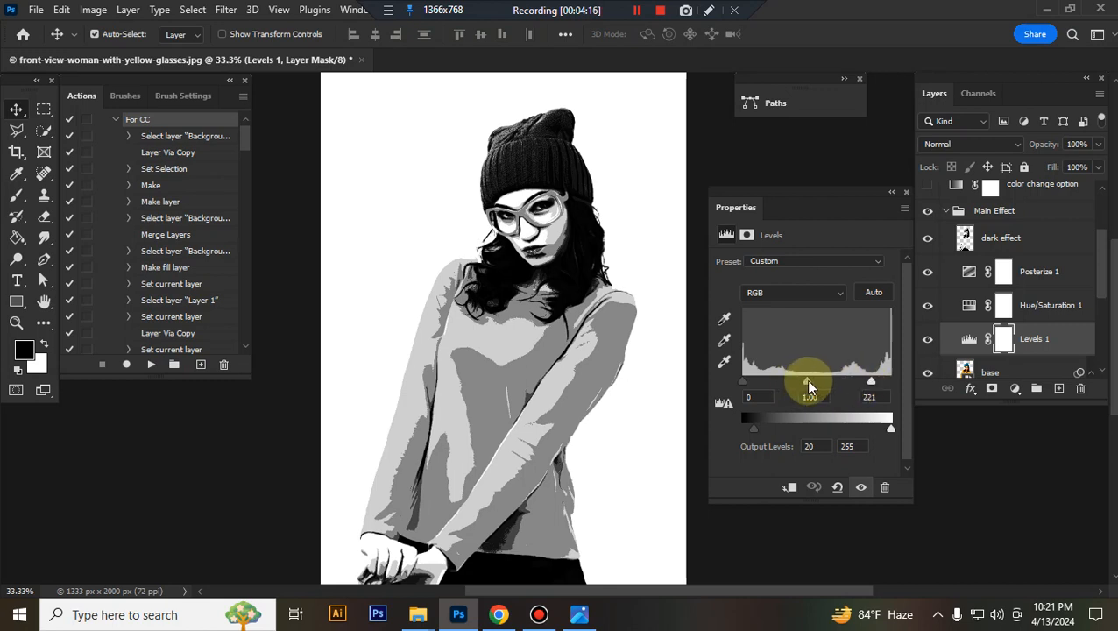
left_click_drag(871, 381, 881, 381)
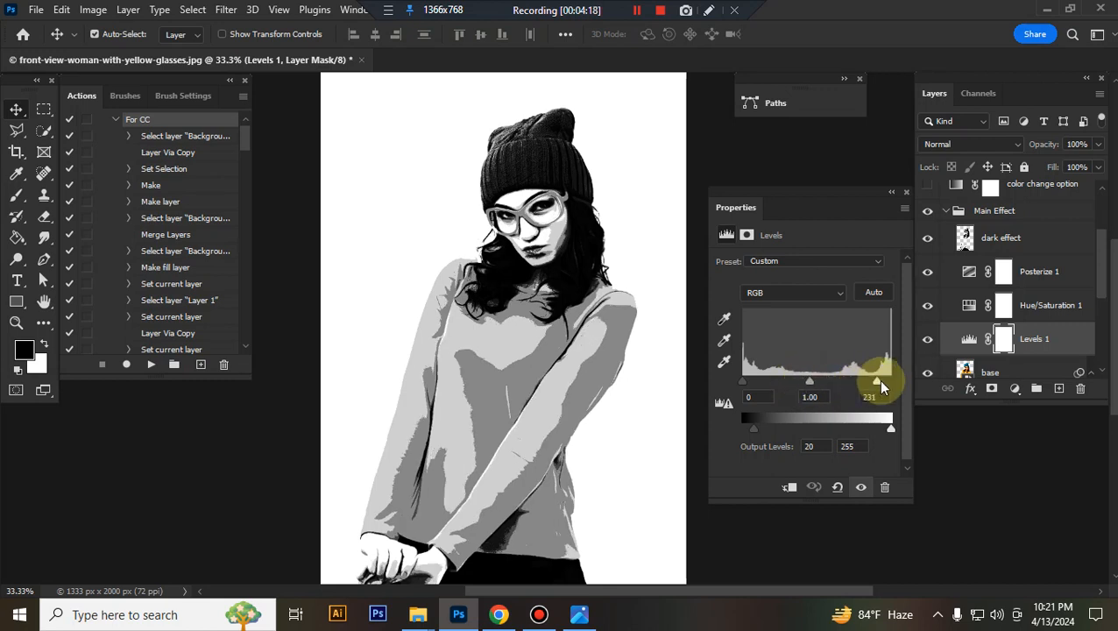
left_click_drag(879, 380, 885, 379)
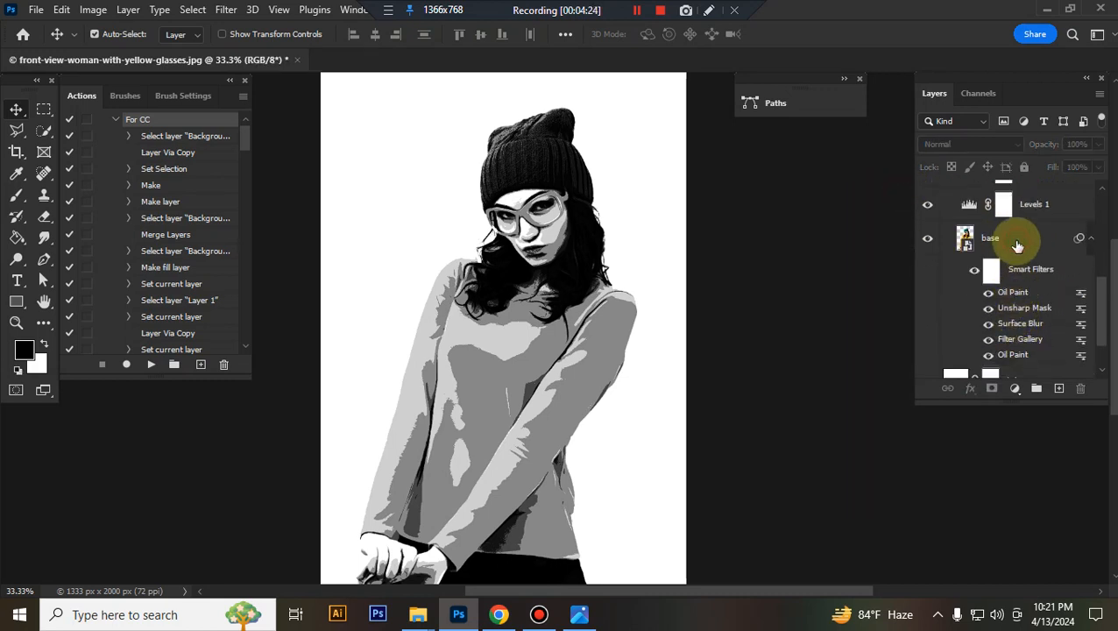
Preview dark and mid-gray bd fill colors, cancel, then hide bd and Background.
left_click(963, 237)
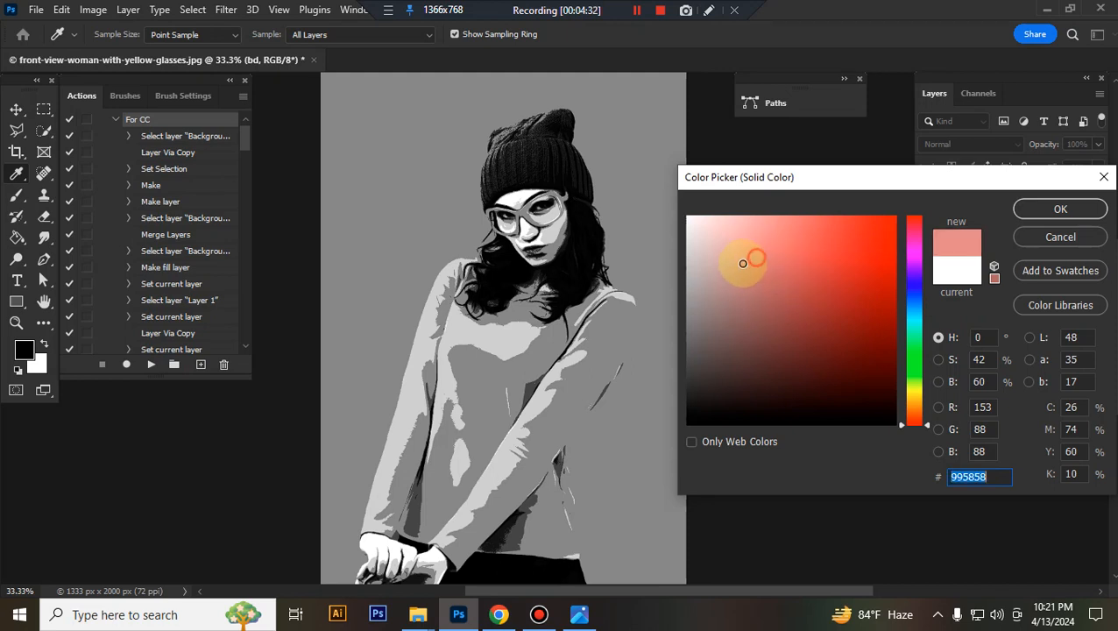
left_click(708, 369)
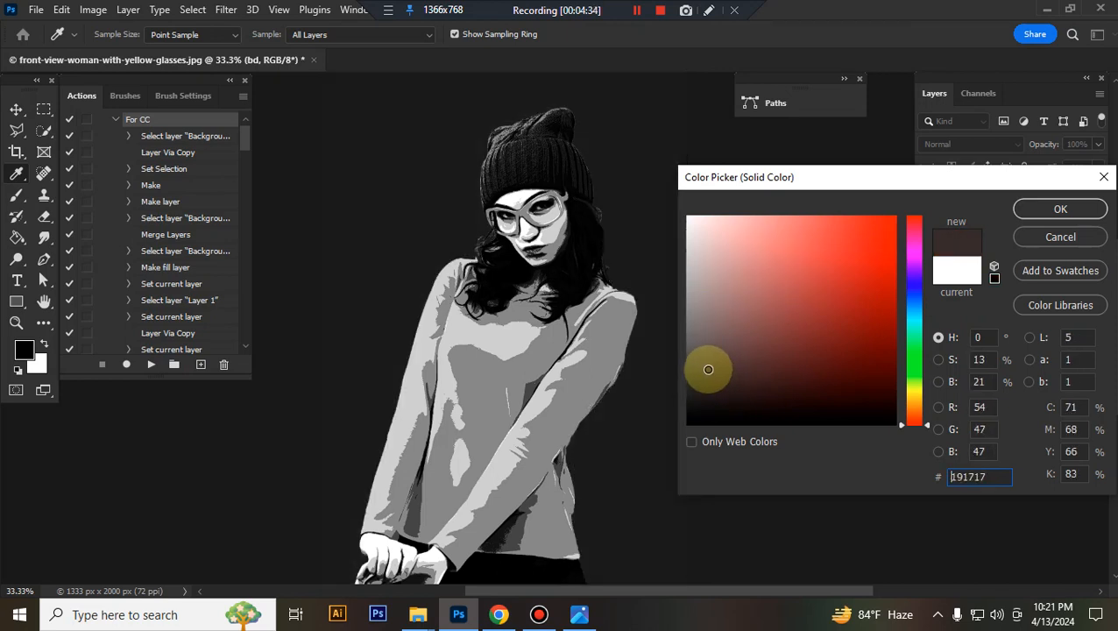
left_click(701, 338)
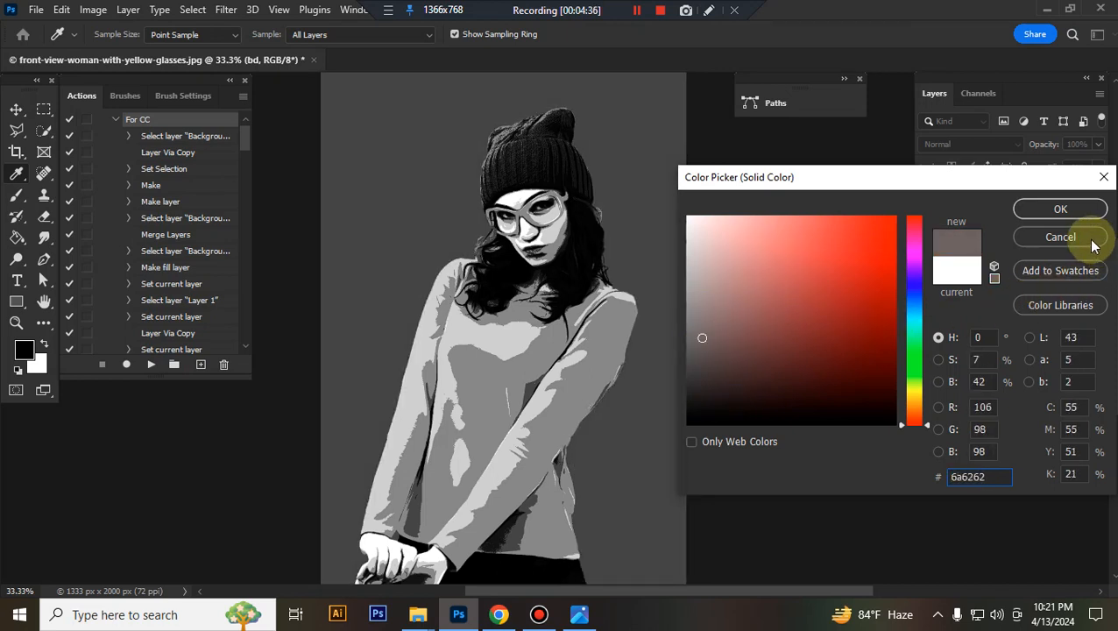
left_click(1060, 236)
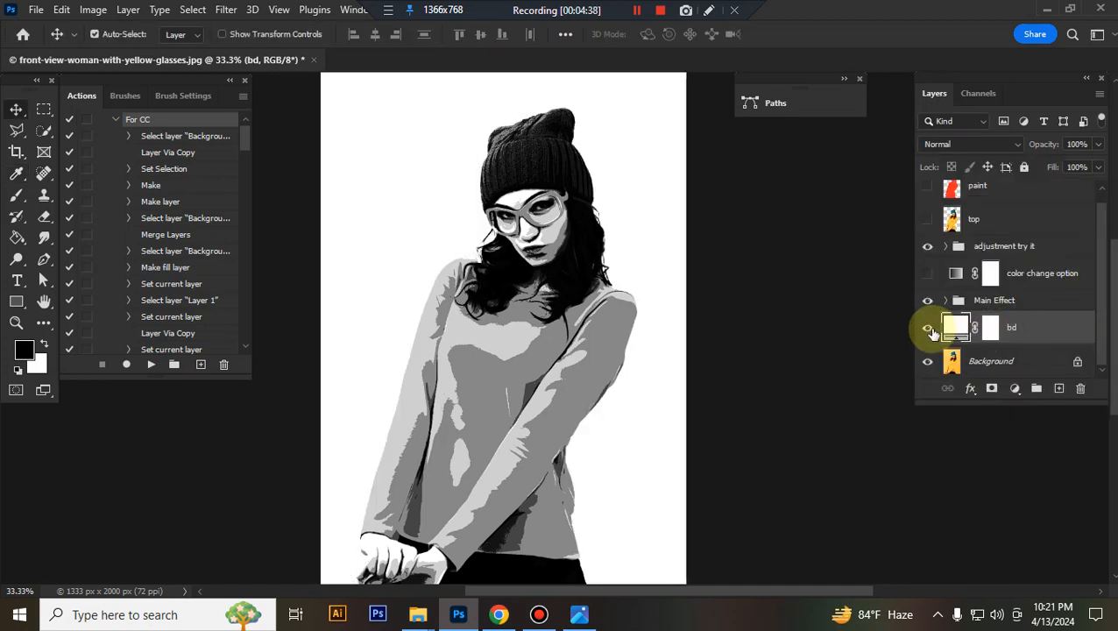
left_click(928, 327)
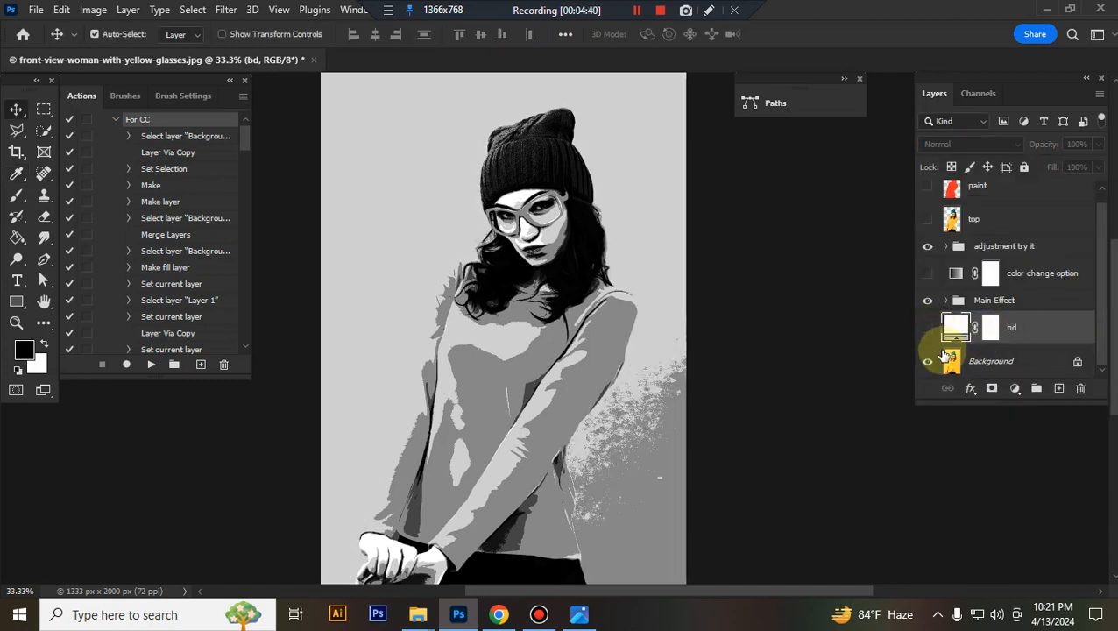
left_click(928, 360)
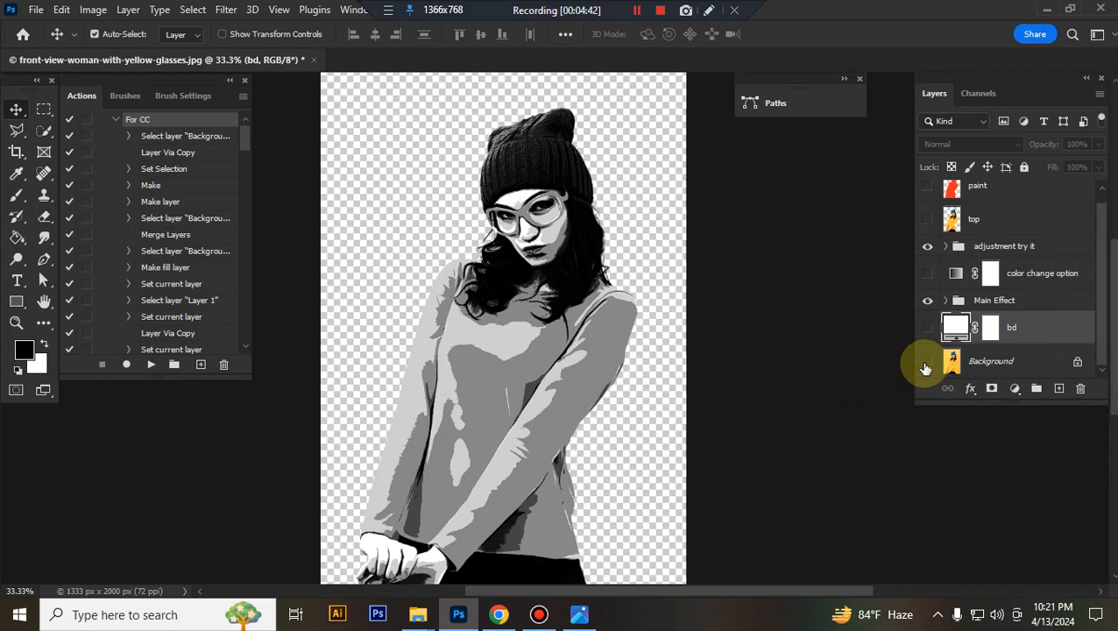